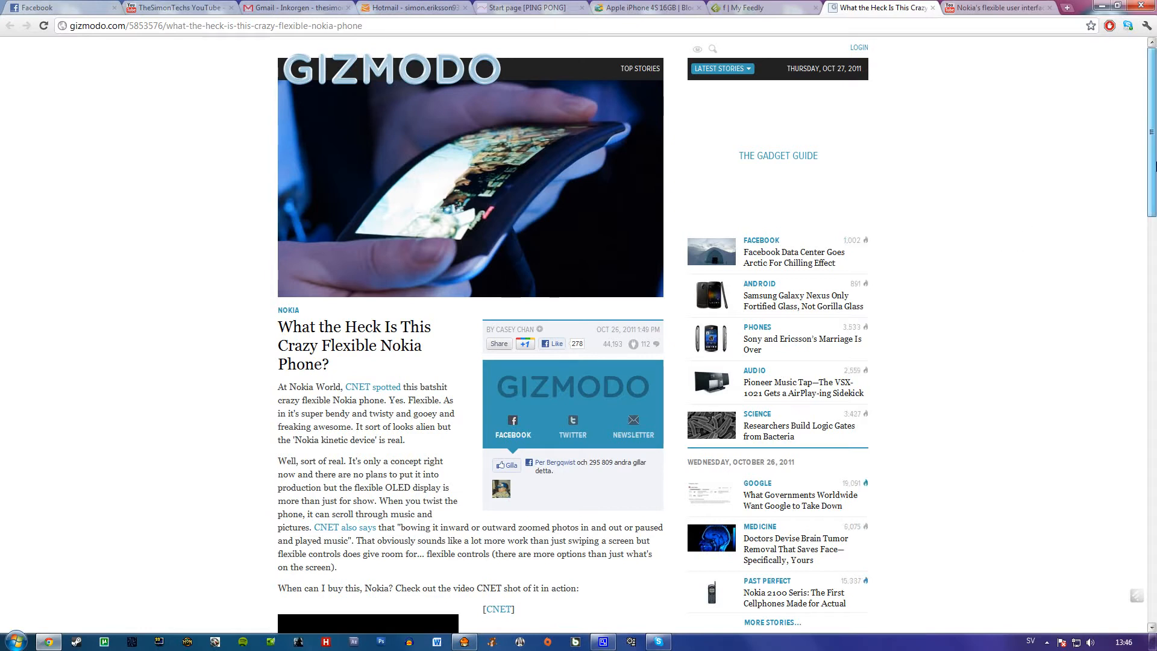
scroll("down", 3)
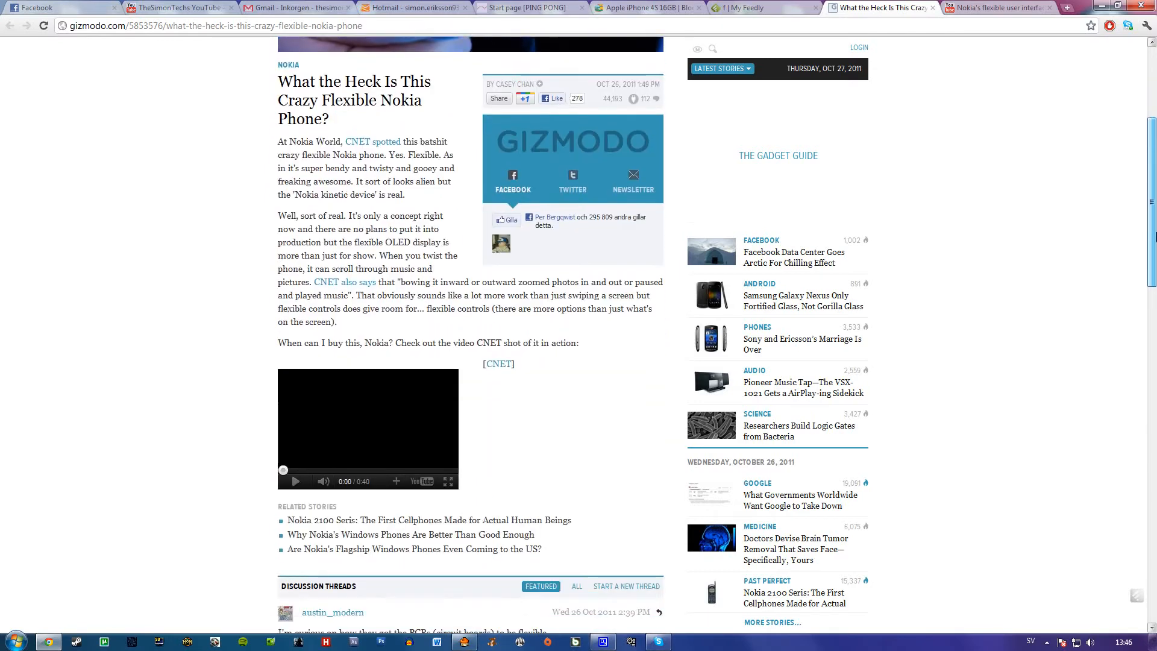
scroll("down", 3)
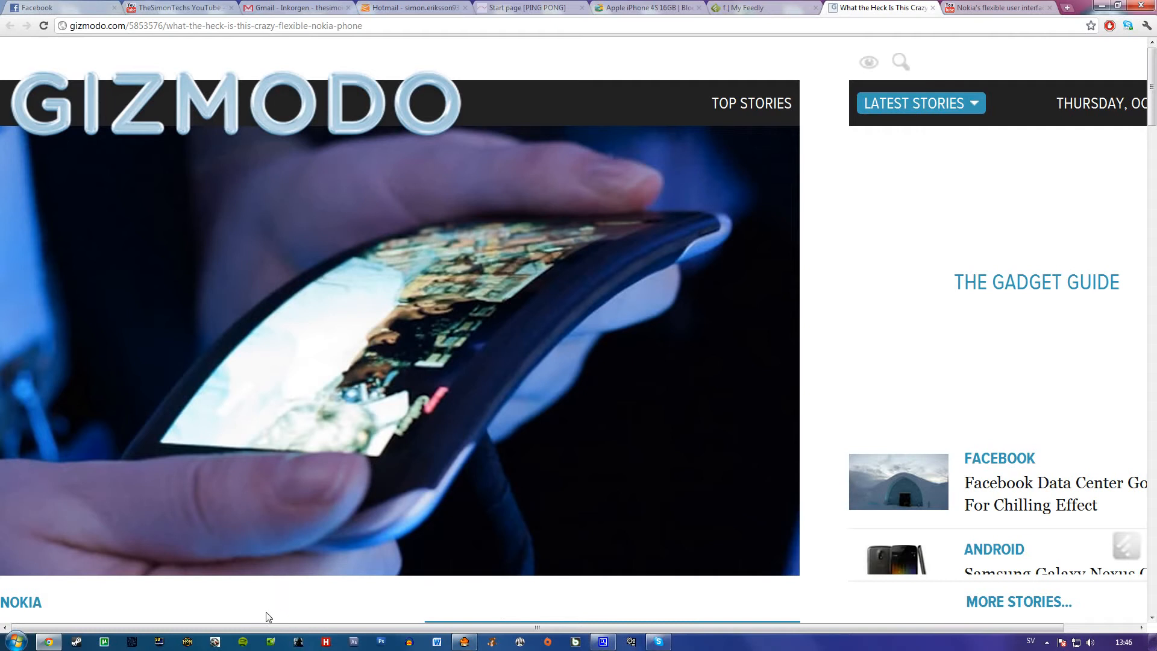
mouse_move(845, 401)
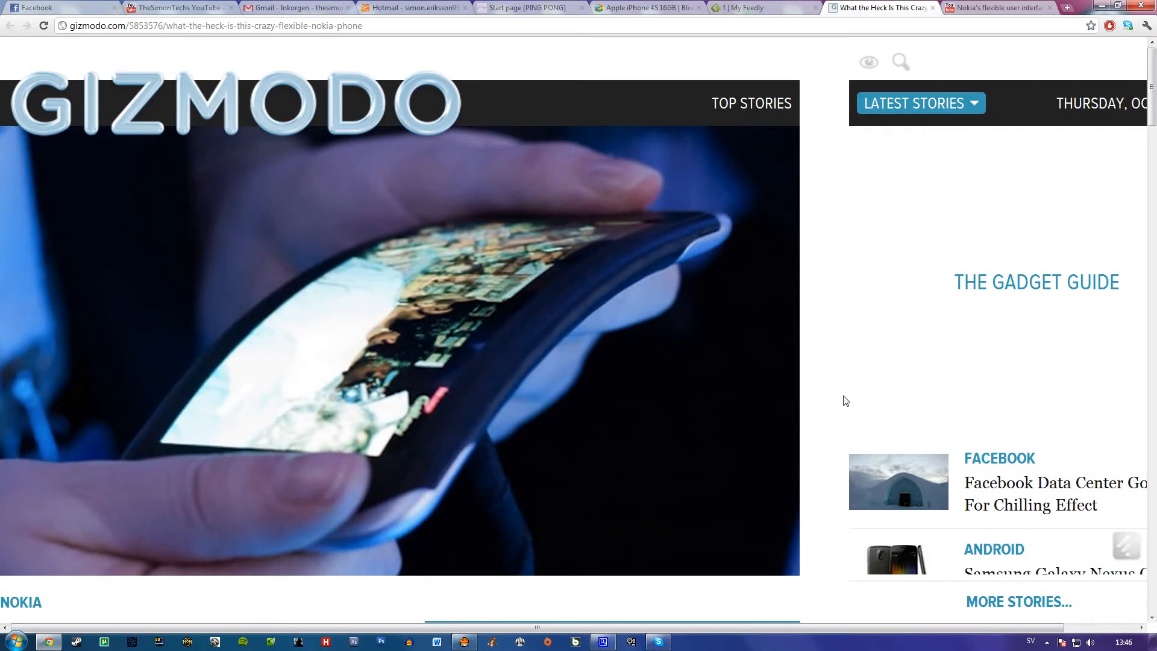
mouse_move(855, 400)
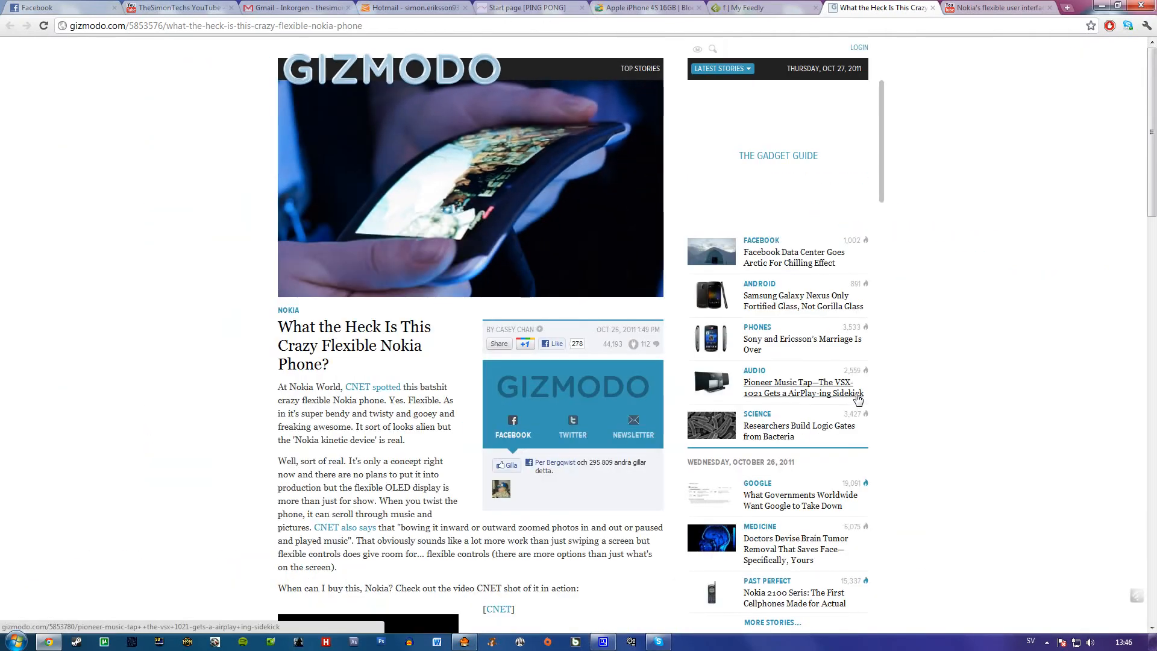
mouse_move(890, 342)
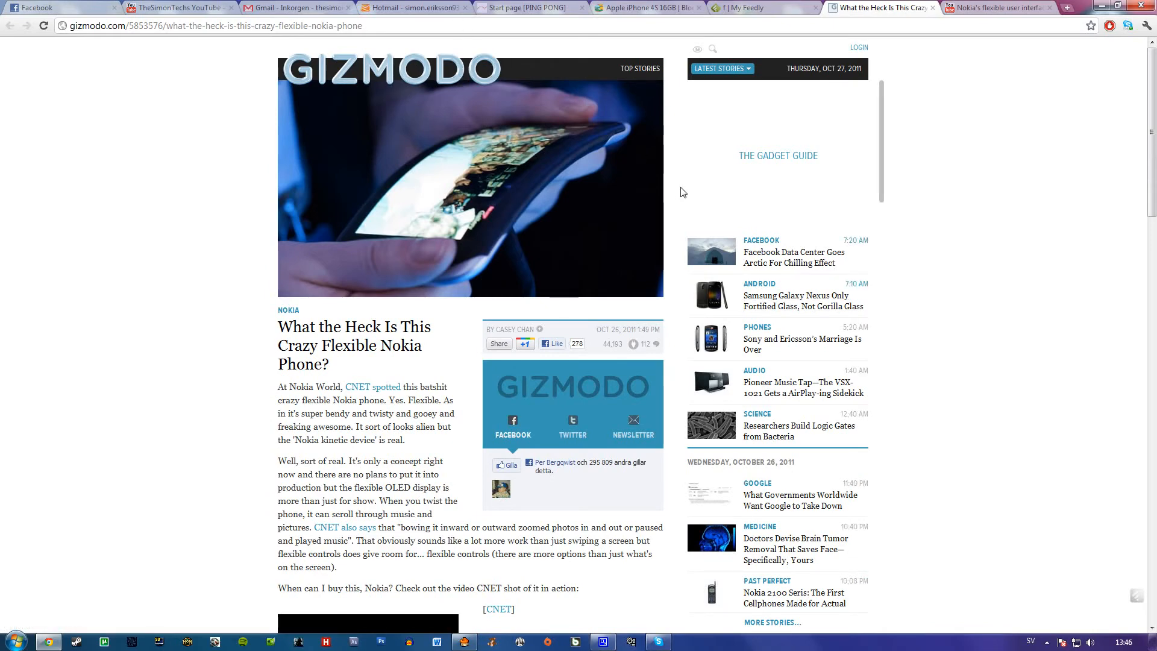
left_click(996, 7)
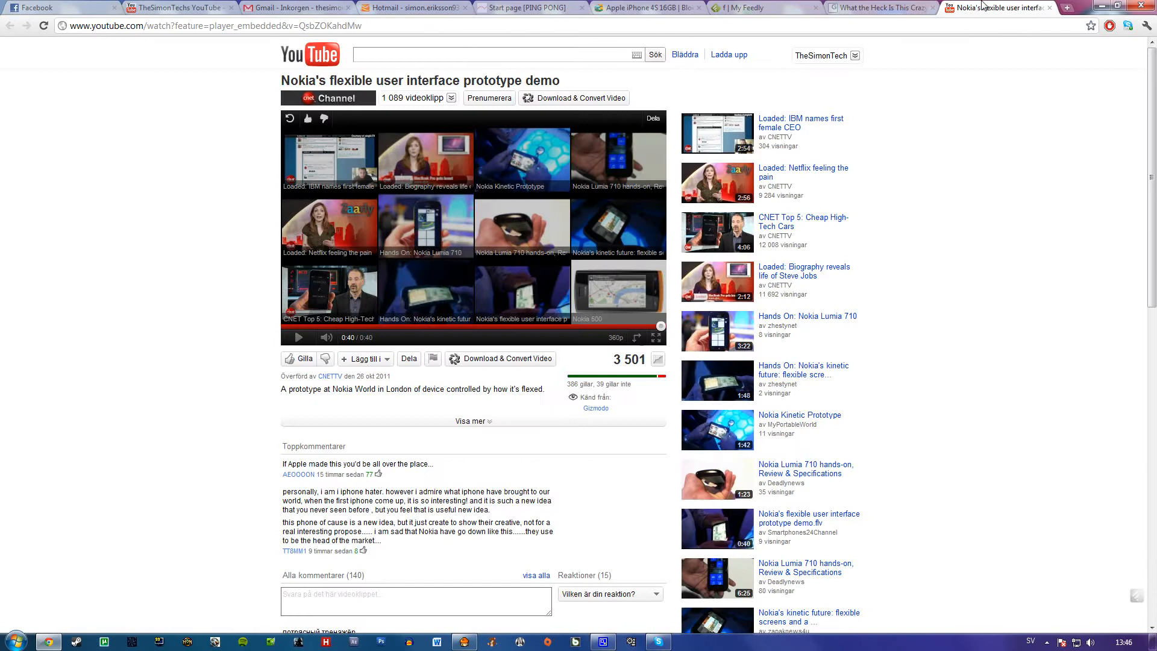
mouse_move(27, 269)
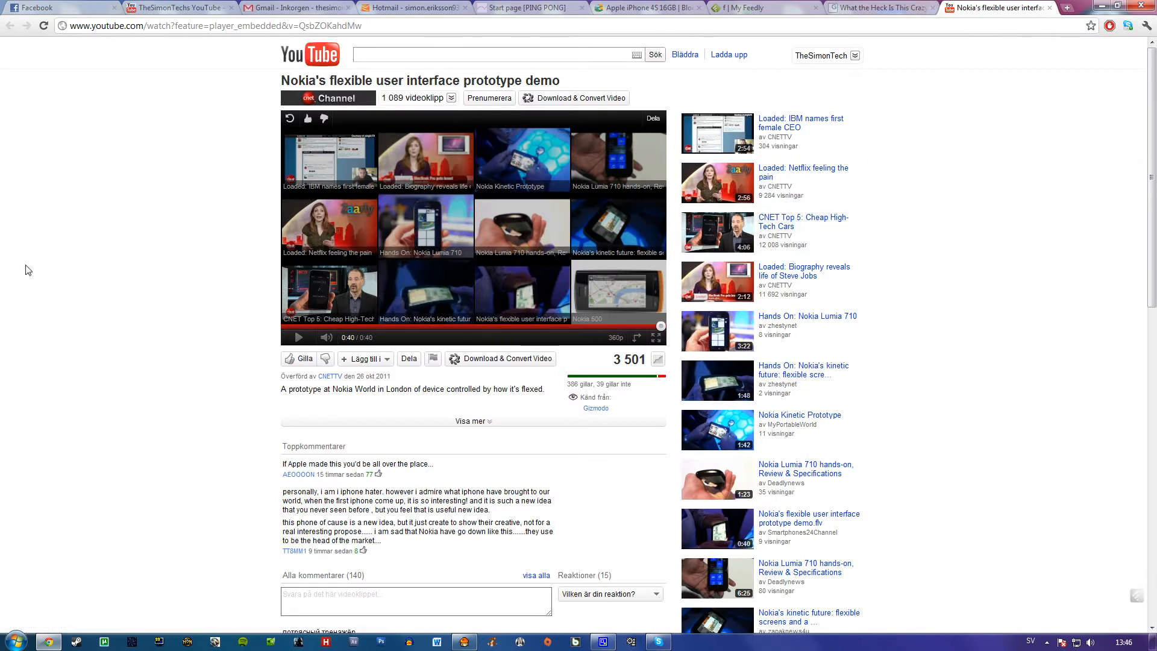
mouse_move(270, 267)
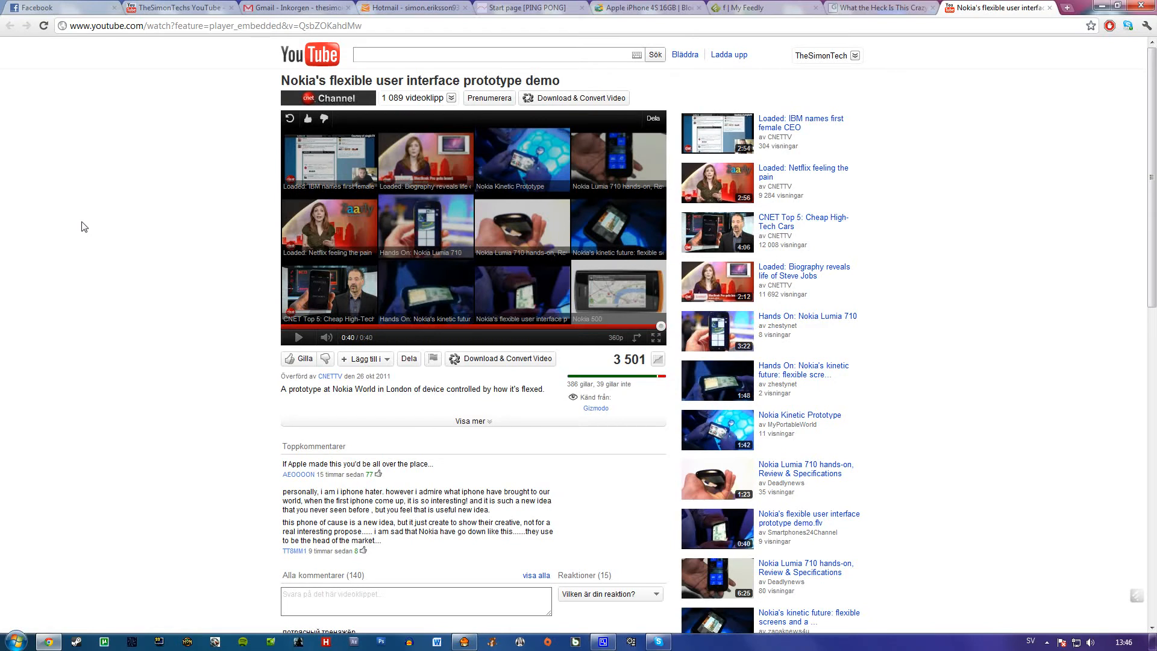
mouse_move(115, 201)
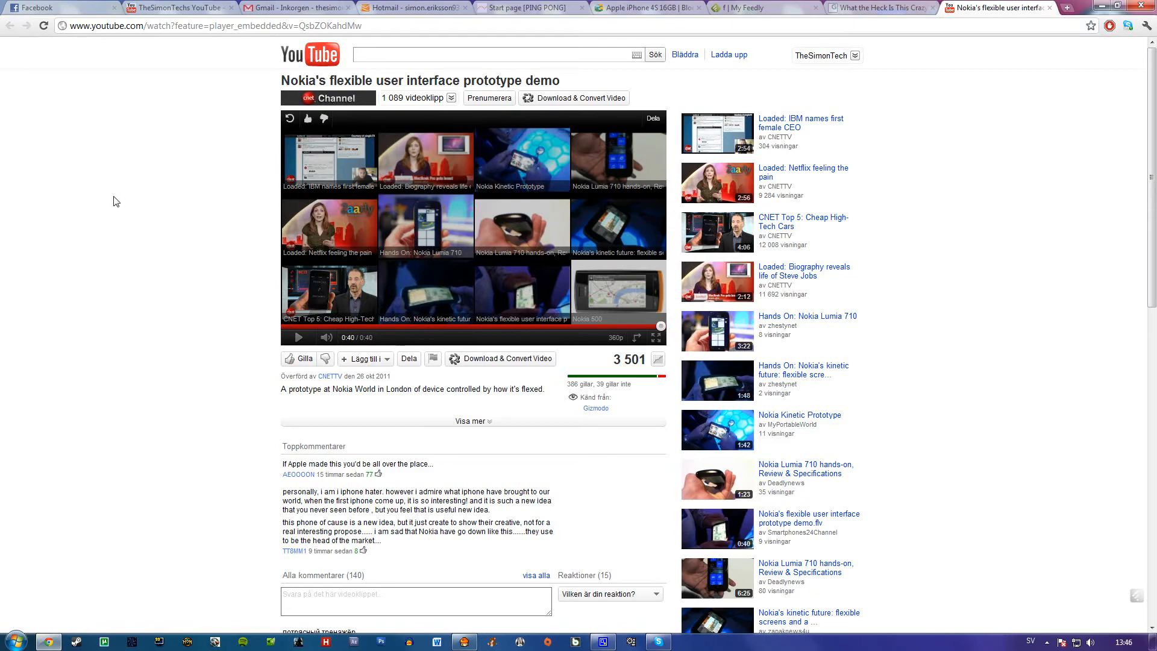
scroll("down", 3)
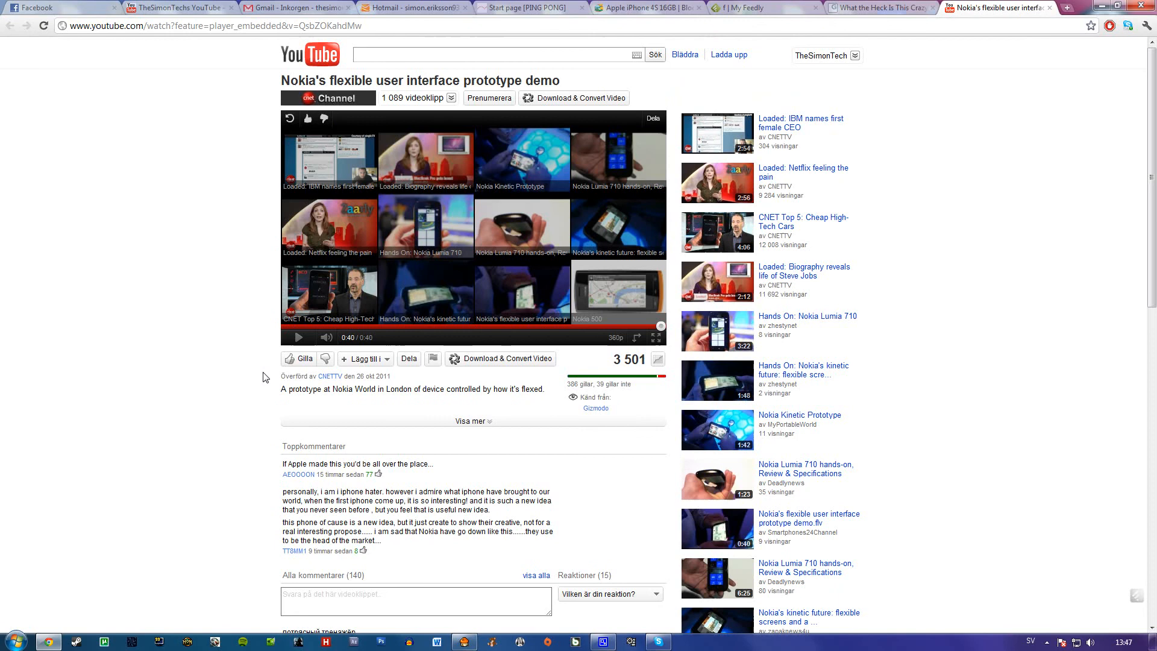
mouse_move(411, 157)
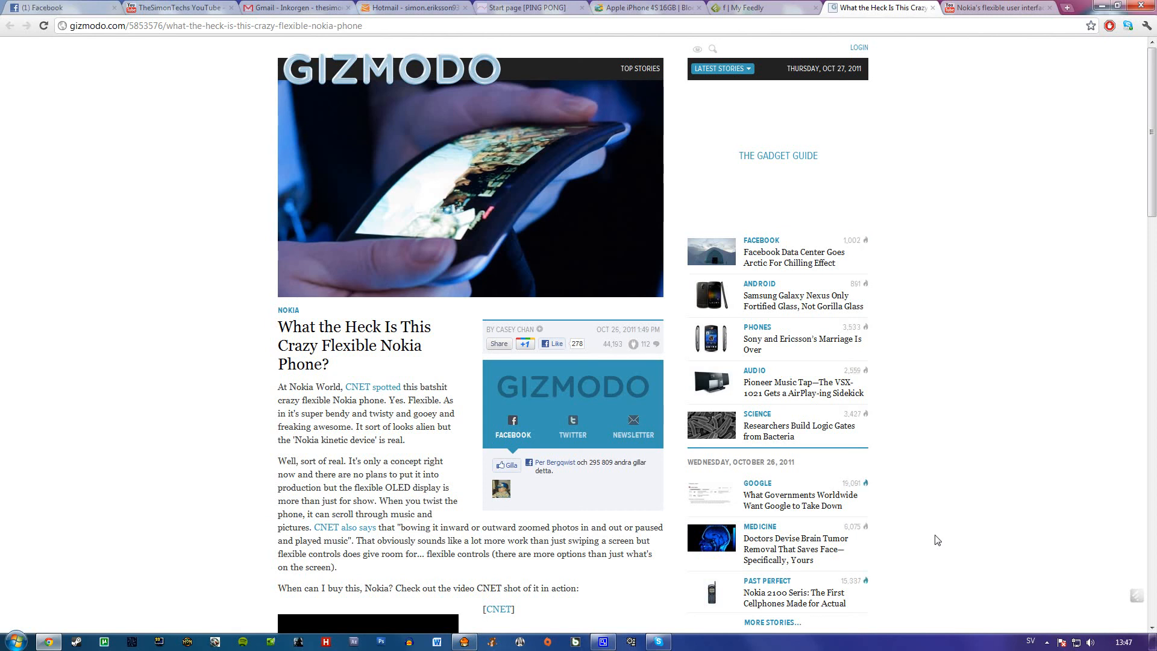
mouse_move(1009, 396)
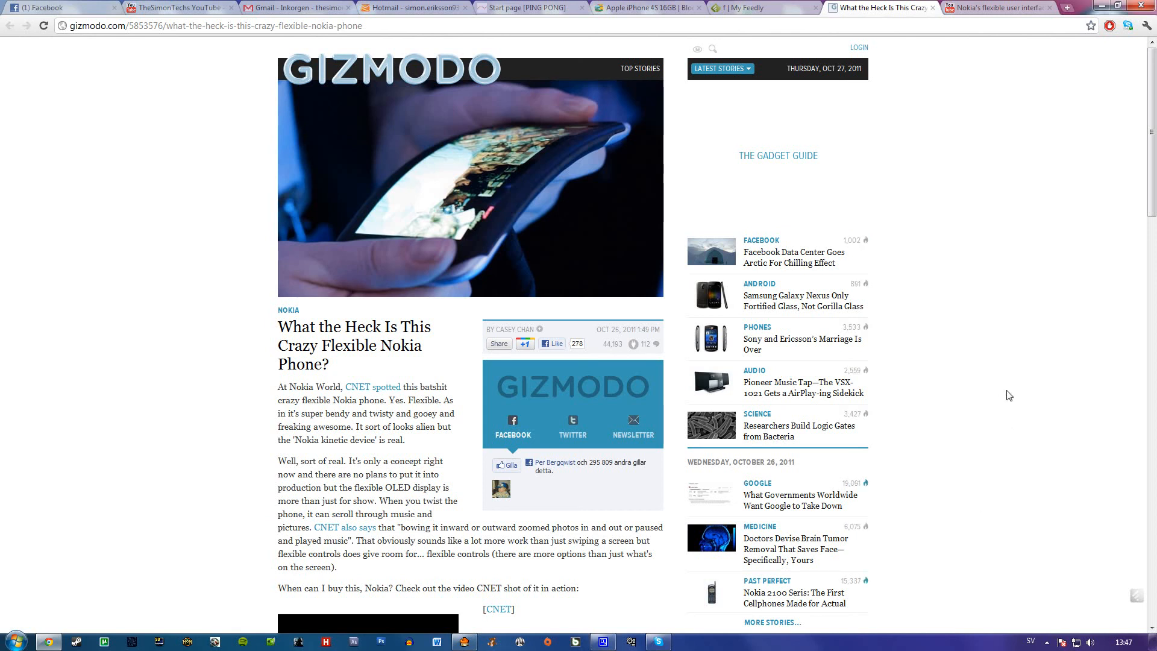